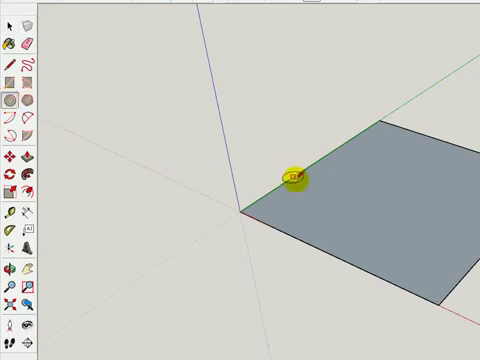
mouse_move(315, 153)
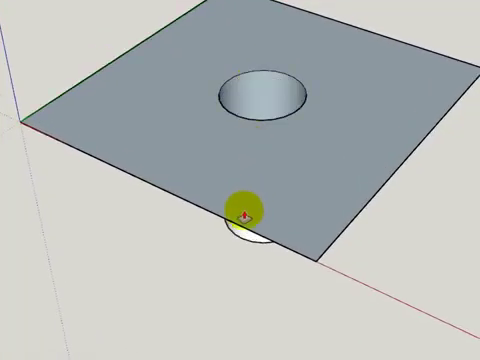
Orbit around the square to inspect the punched hole and the cylinder below it.
drag(245, 210, 245, 265)
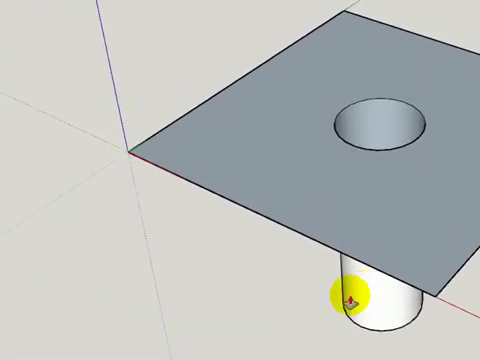
drag(350, 305, 245, 55)
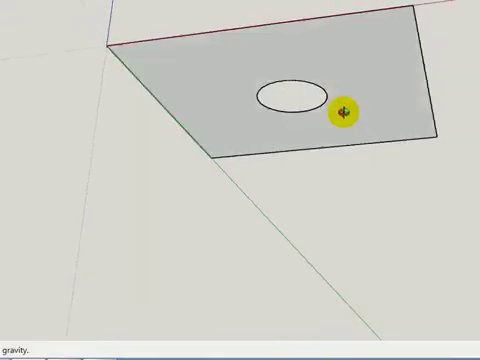
drag(344, 114, 457, 215)
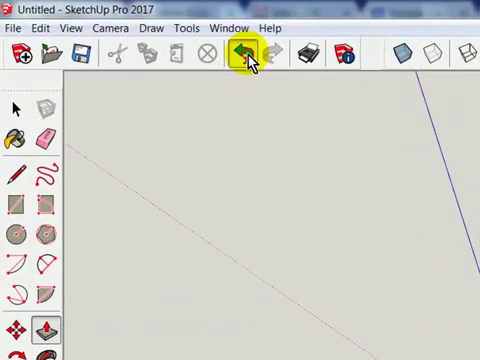
click(243, 55)
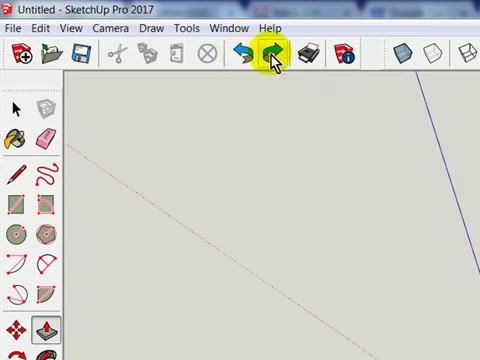
mouse_move(271, 57)
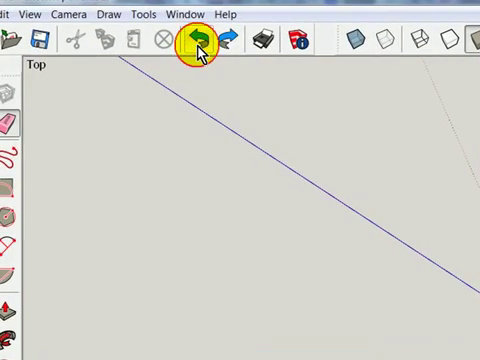
mouse_move(193, 43)
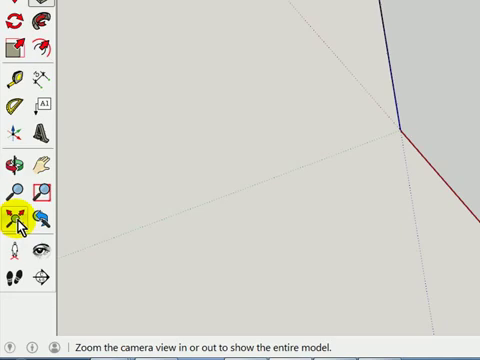
Zoom to fit the whole cube, then orbit to look down onto its top face.
click(16, 217)
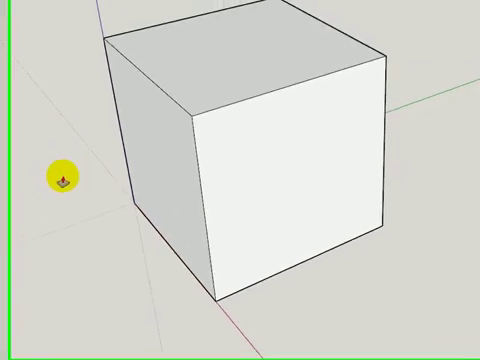
drag(62, 175, 445, 207)
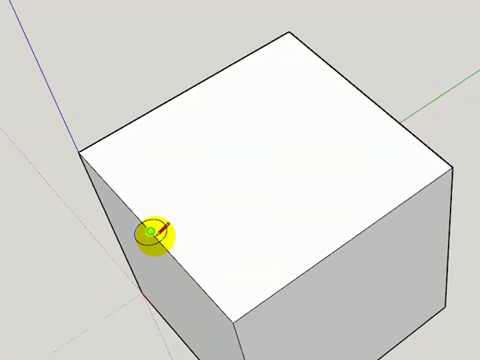
mouse_move(248, 165)
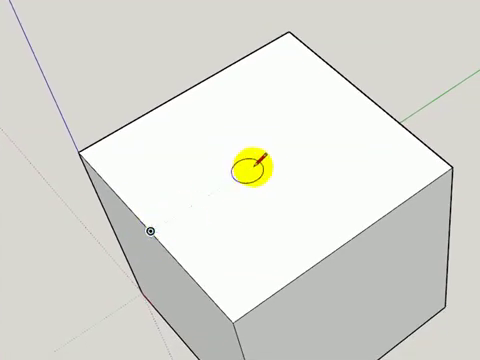